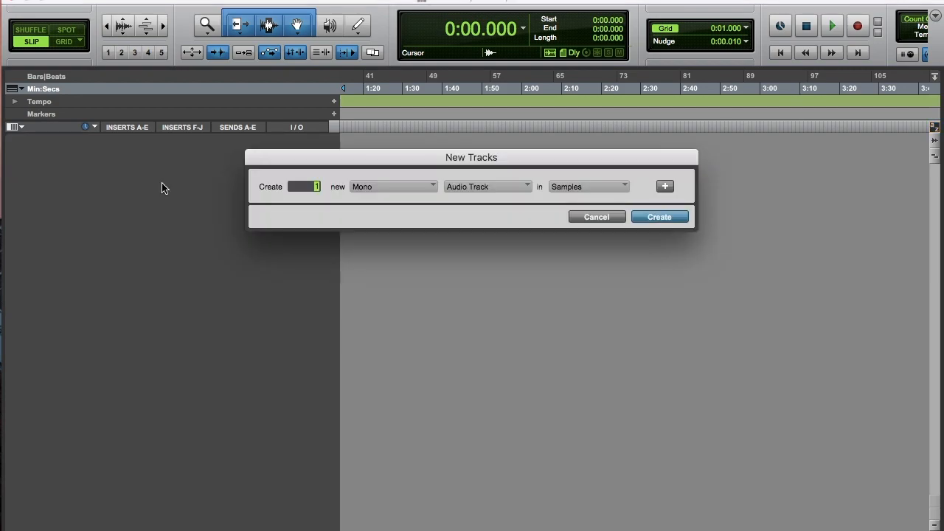
Create the new mono audio tracks and start renaming the first one.
{"action": "left_click", "coordinate": [658, 216]}
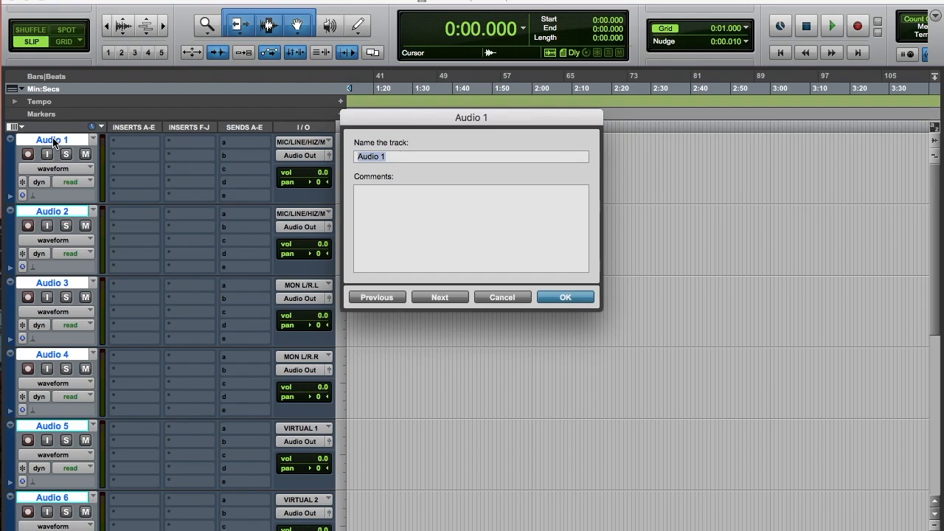
{"action": "left_click", "coordinate": [565, 296]}
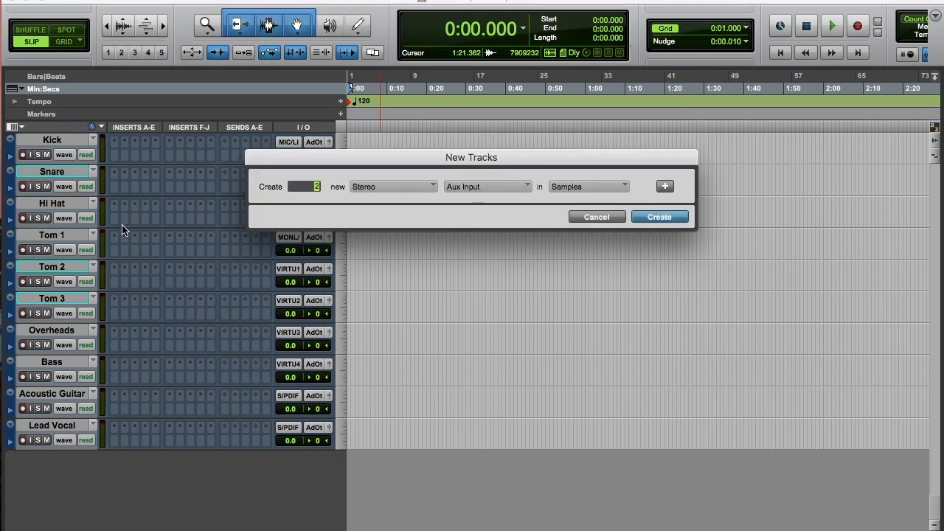
Add two stereo aux input tracks named Drum Bus and Mix Bus.
{"action": "left_click", "coordinate": [658, 215]}
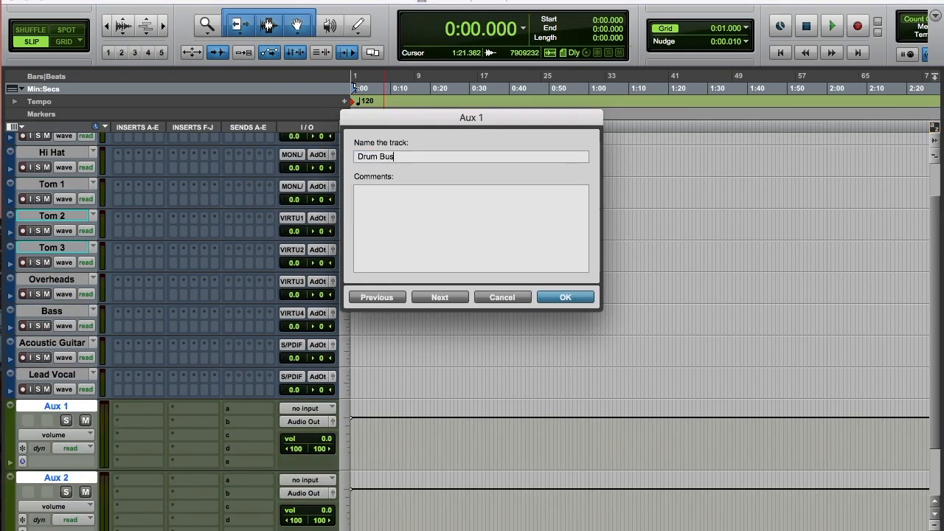
{"action": "left_click", "coordinate": [566, 296]}
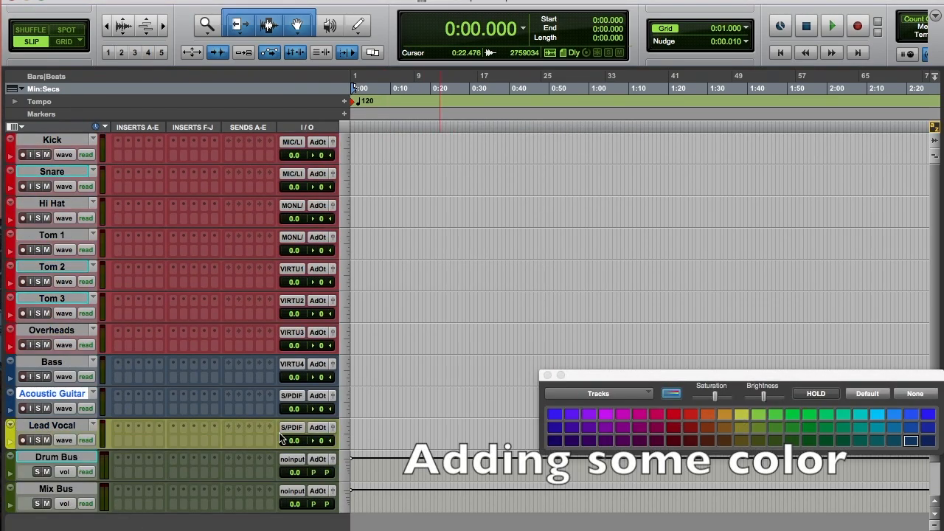
Colour the Mix Bus purple and select the Drum Bus for its red colour.
{"action": "left_click", "coordinate": [724, 428]}
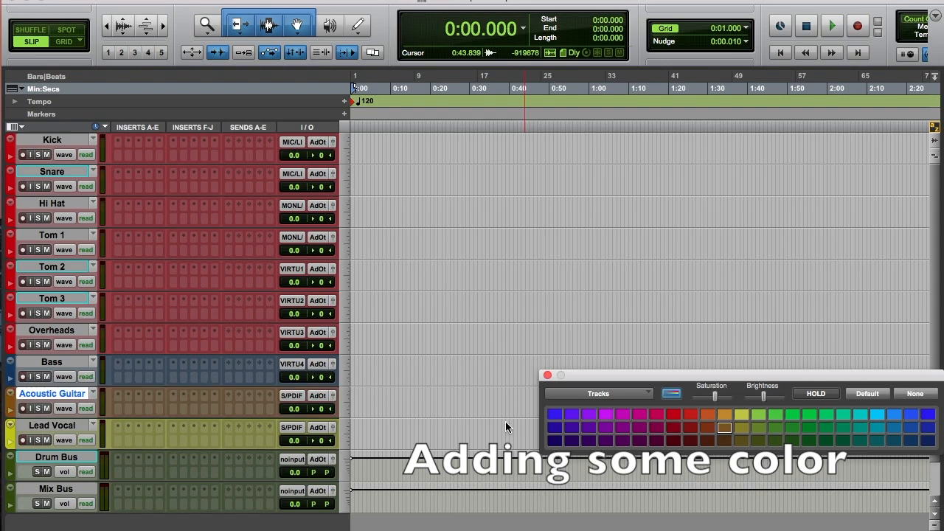
{"action": "left_click", "coordinate": [622, 414]}
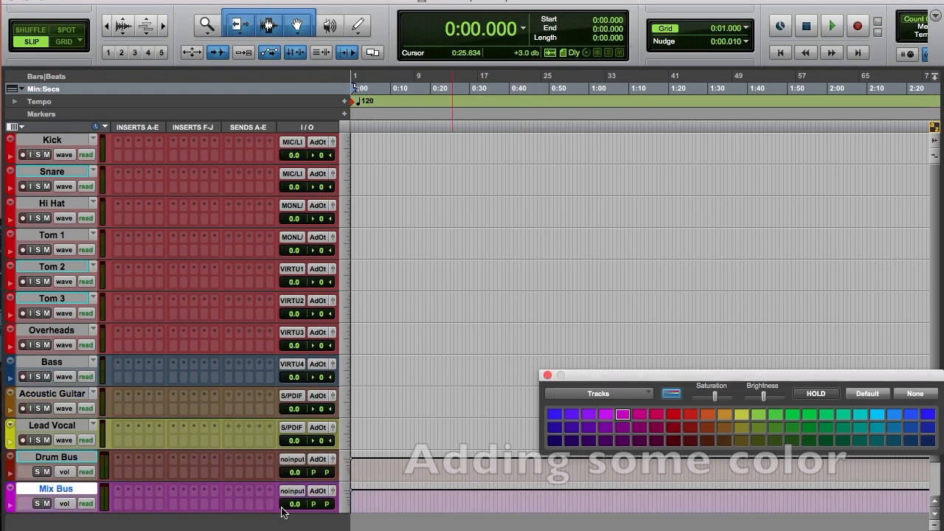
{"action": "left_click", "coordinate": [673, 413]}
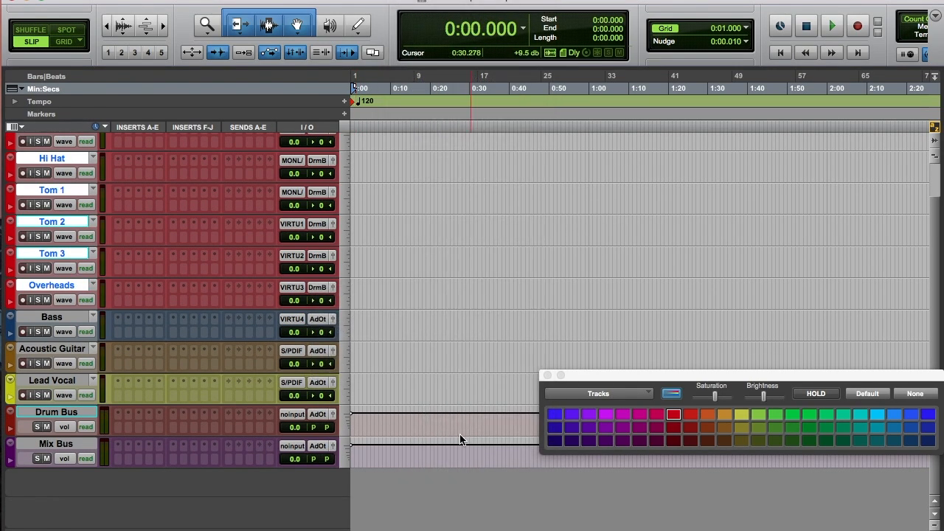
Route the Bass, Acoustic Guitar and Lead Vocal outputs to the Mix Bus.
{"action": "left_click", "coordinate": [317, 319]}
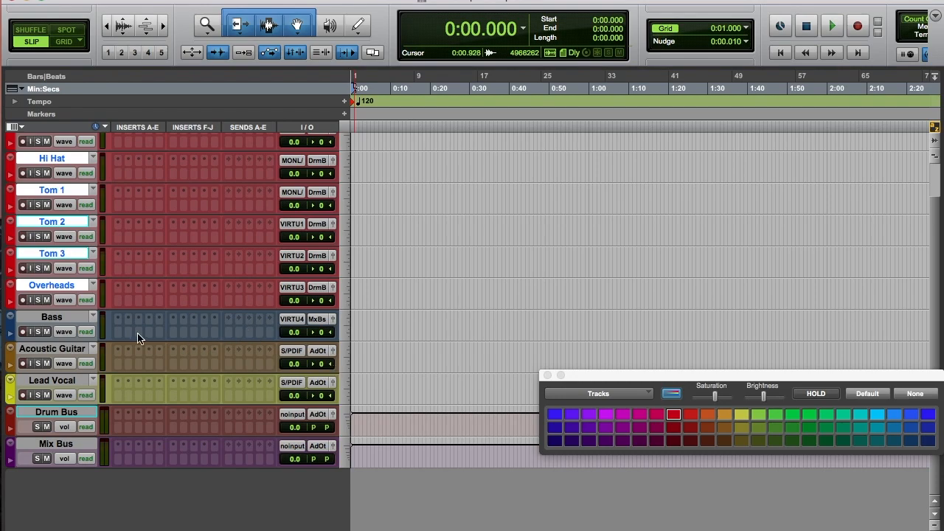
{"action": "mouse_move", "coordinate": [258, 322]}
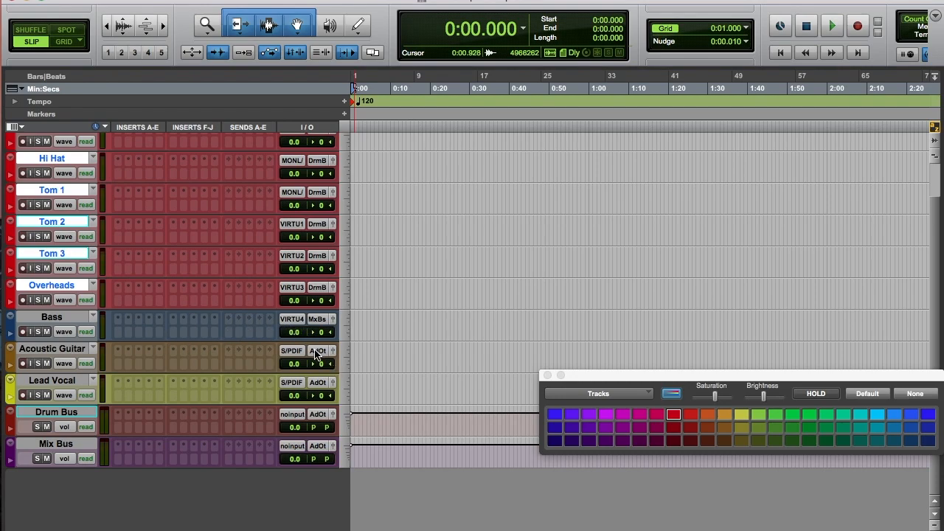
{"action": "left_click", "coordinate": [724, 428]}
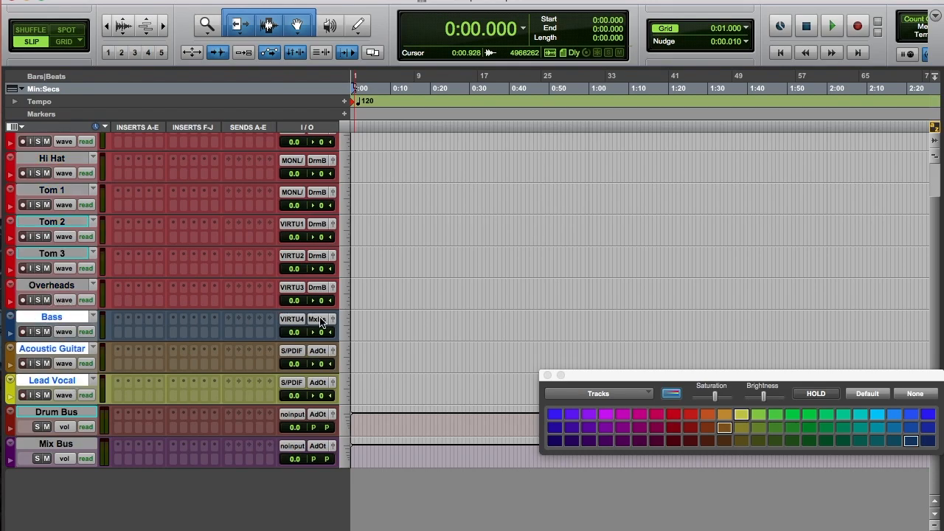
{"action": "left_click", "coordinate": [317, 319]}
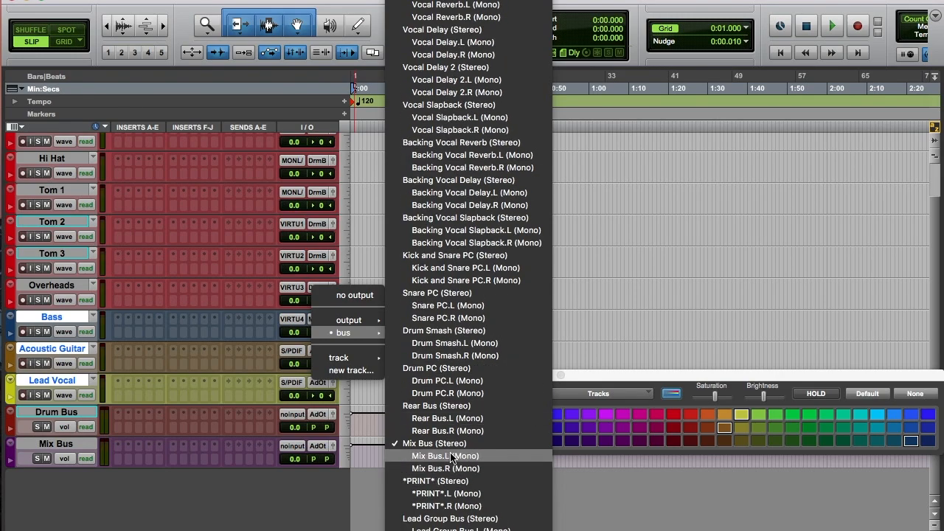
{"action": "left_click", "coordinate": [434, 442]}
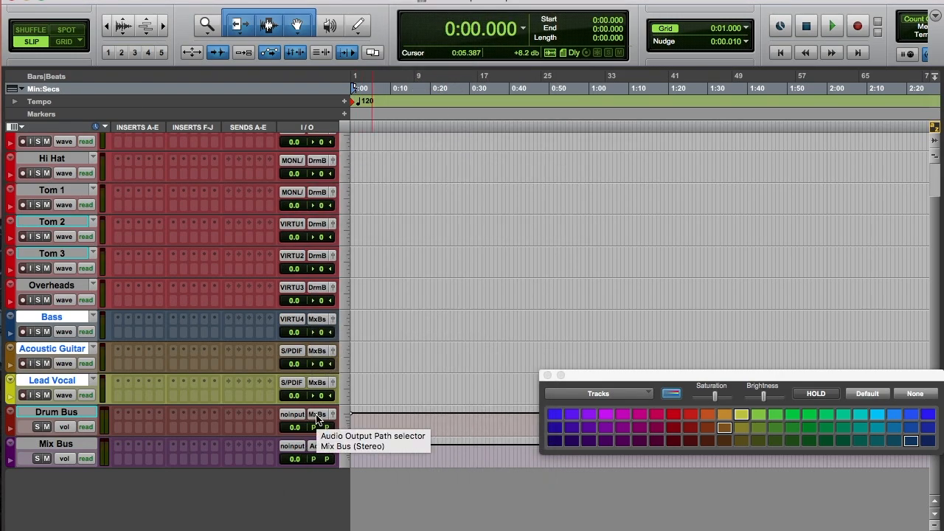
Route the Drum Bus output to the Mix Bus.
{"action": "left_click", "coordinate": [318, 413]}
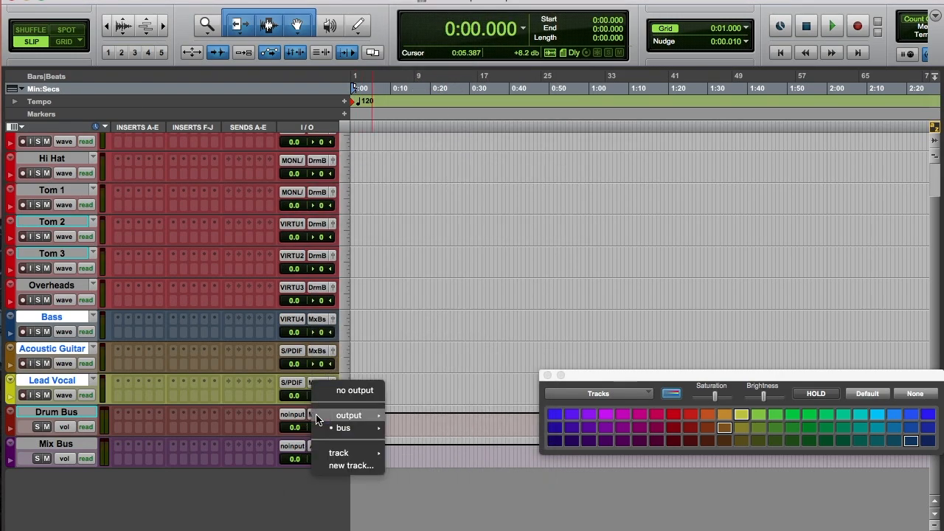
{"action": "left_click", "coordinate": [343, 427]}
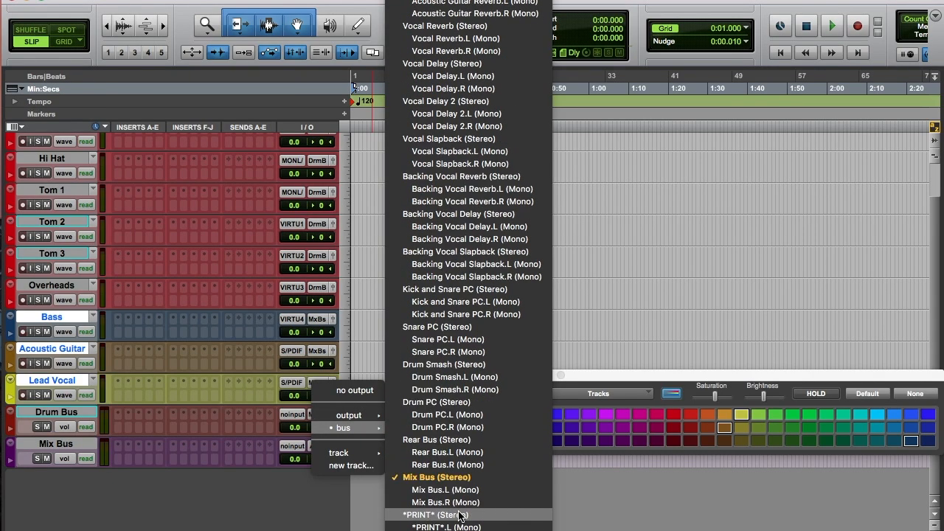
{"action": "left_click", "coordinate": [437, 515]}
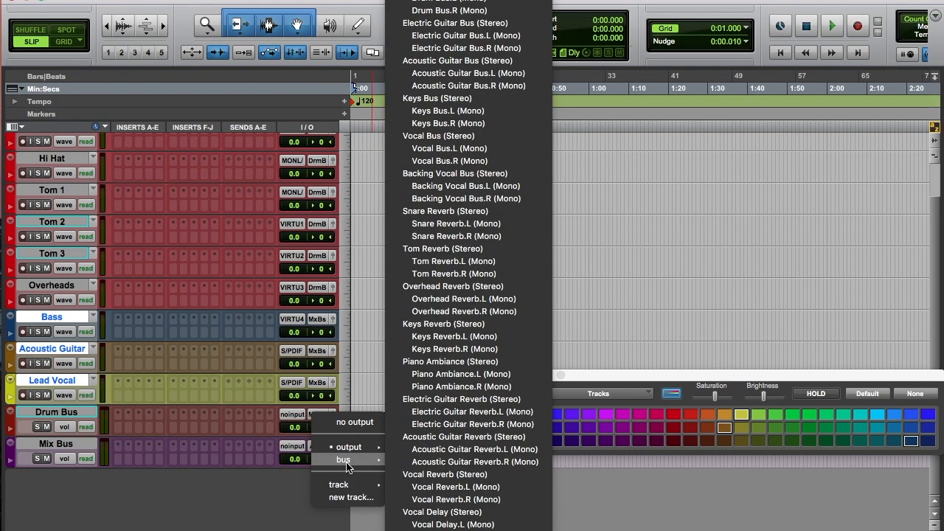
{"action": "mouse_move", "coordinate": [348, 446]}
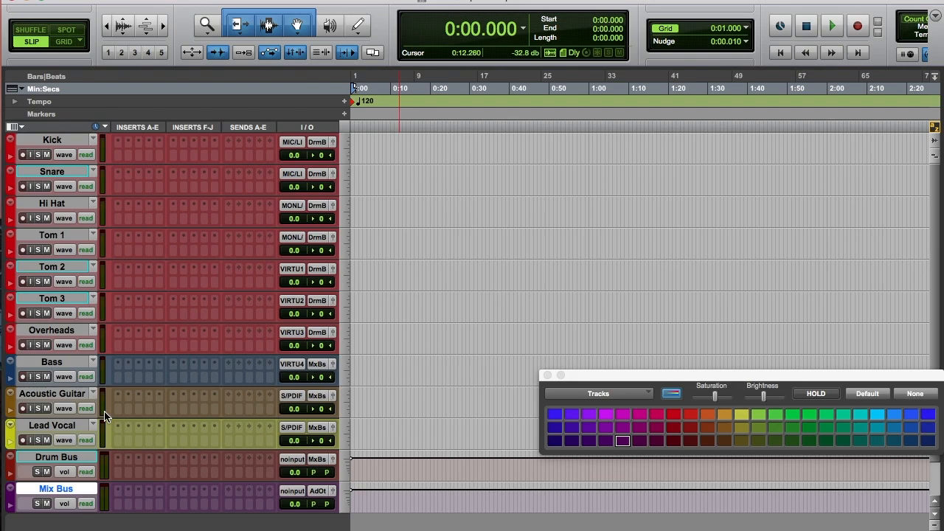
Save the session as an installed template in the Record+Mix category.
{"action": "left_click", "coordinate": [110, 6]}
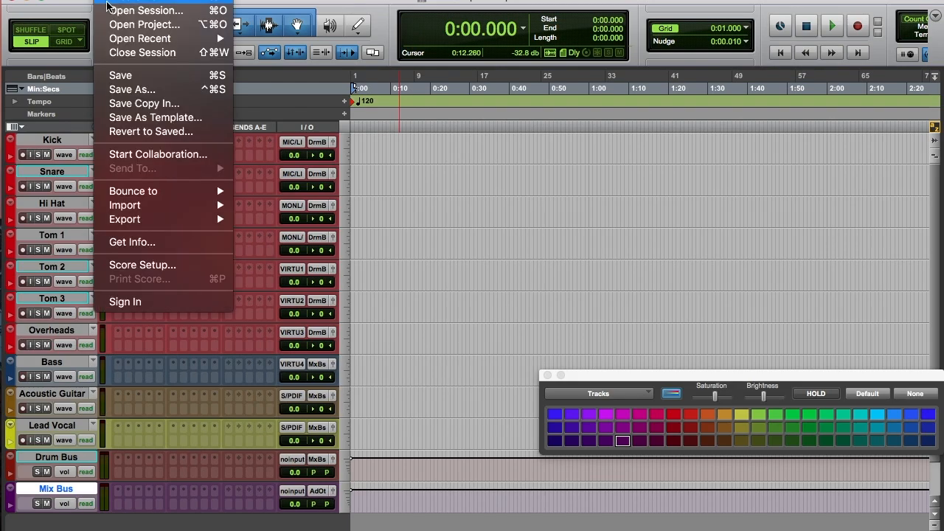
{"action": "mouse_move", "coordinate": [155, 118]}
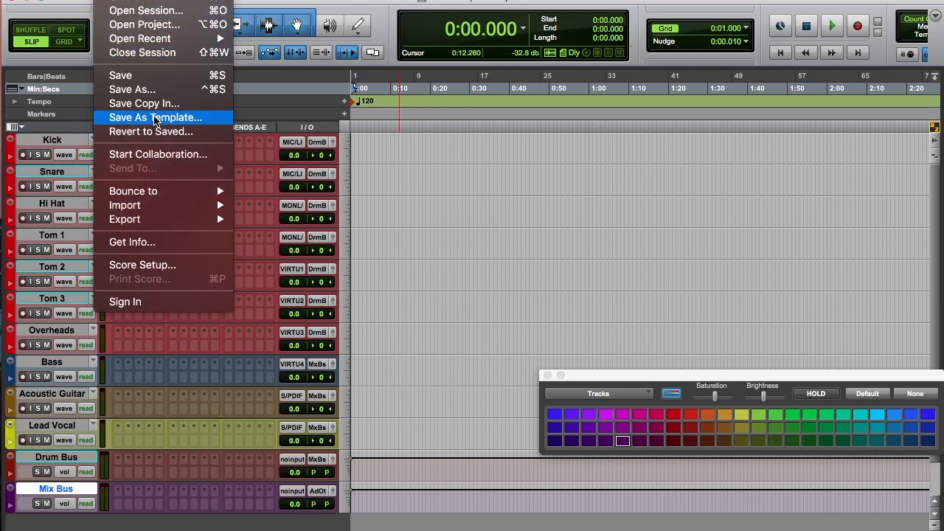
{"action": "left_click", "coordinate": [155, 118]}
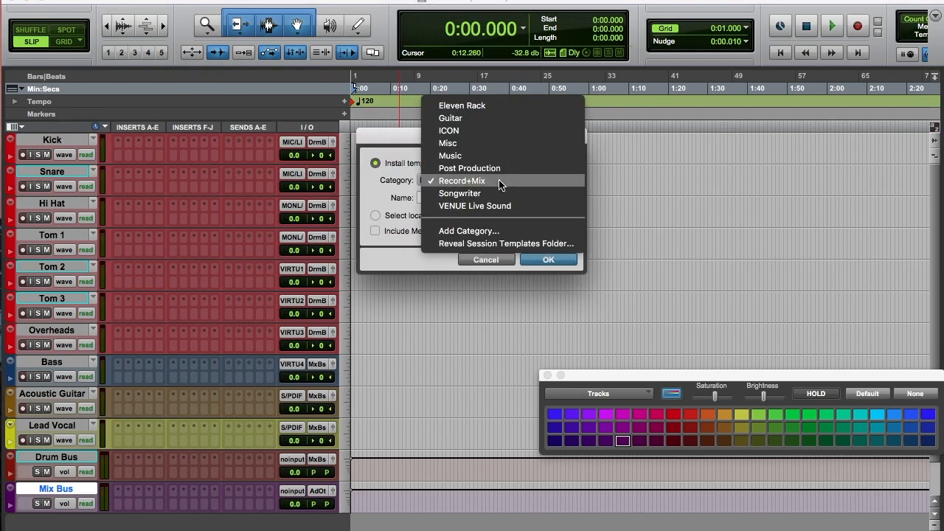
{"action": "left_click", "coordinate": [462, 180]}
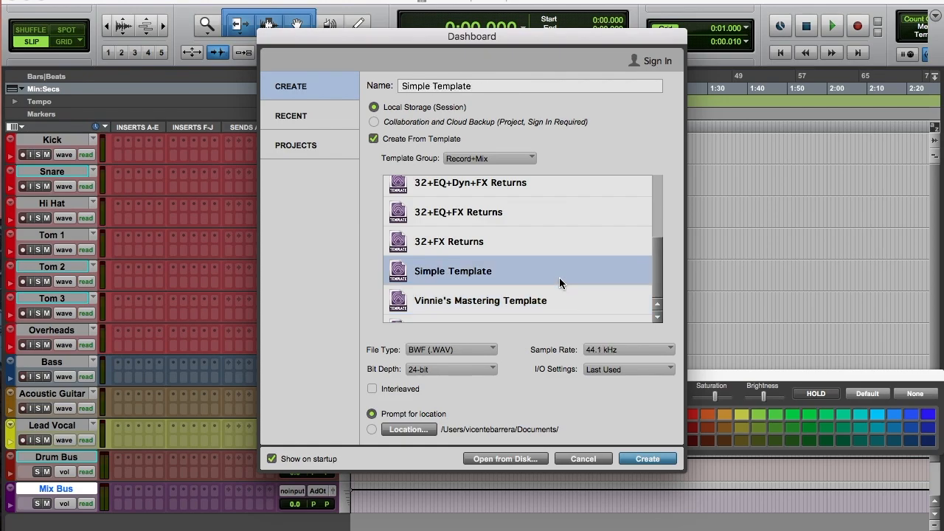
{"action": "mouse_move", "coordinate": [647, 458]}
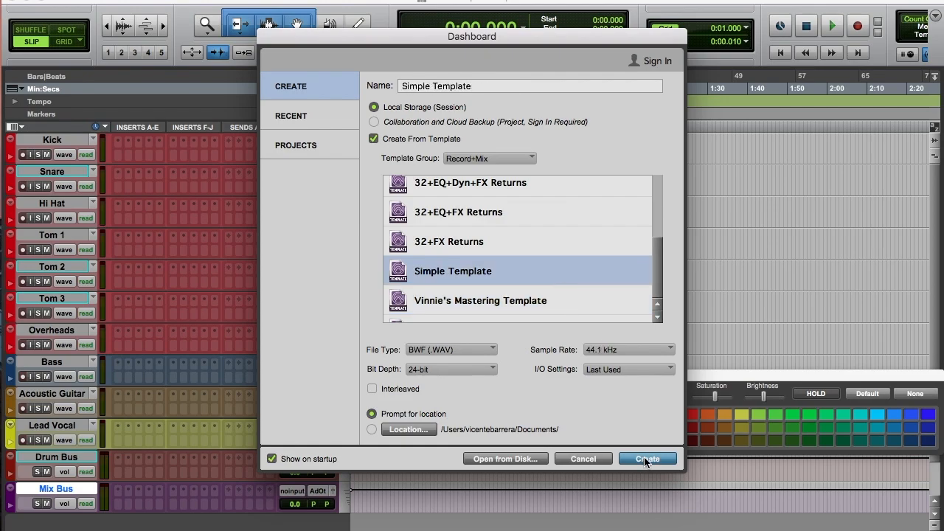
Create a session from Simple Template and discard changes to the current one.
{"action": "left_click", "coordinate": [646, 457]}
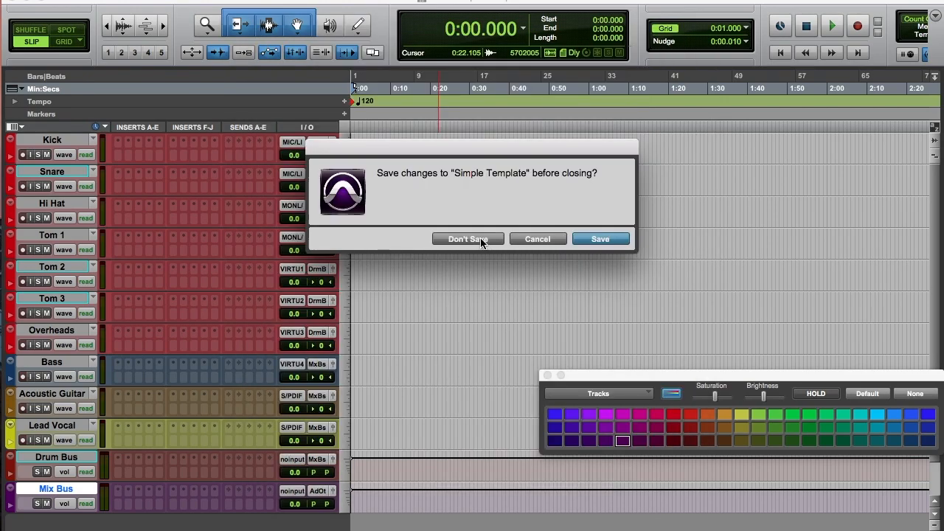
{"action": "left_click", "coordinate": [468, 239]}
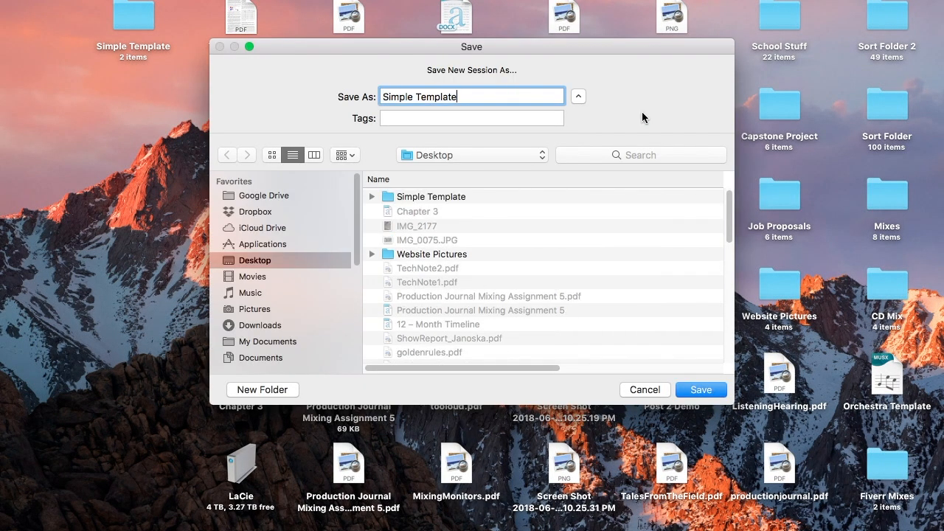
{"action": "mouse_move", "coordinate": [639, 120]}
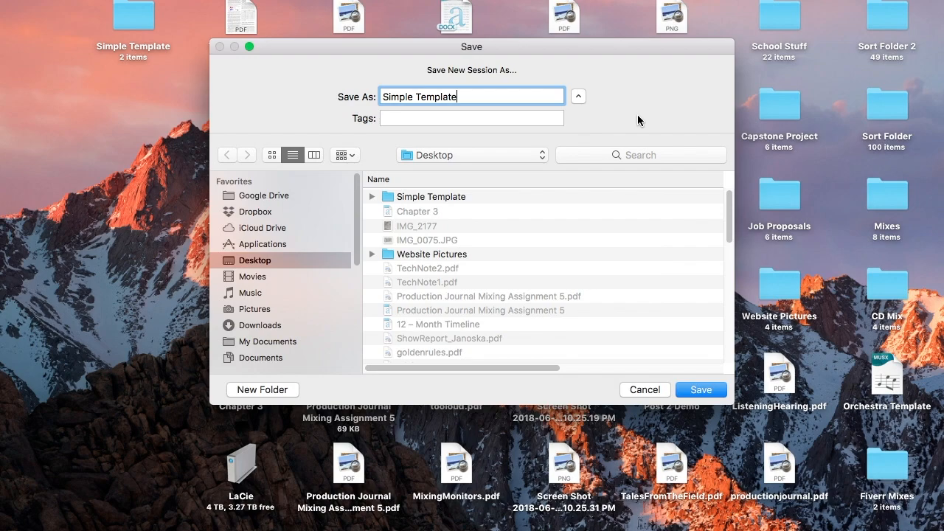
Name the new session Simple Template 1 and save it to the Desktop.
{"action": "type", "text": "1"}
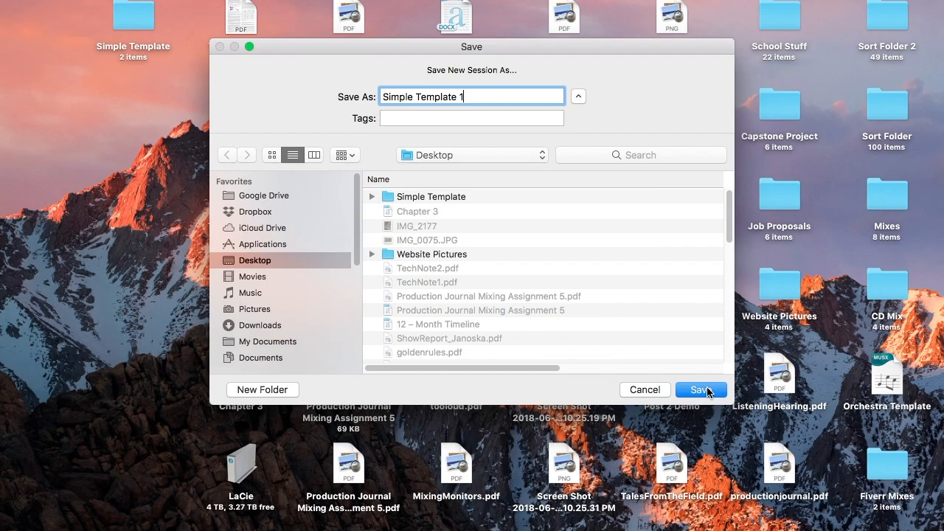
{"action": "left_click", "coordinate": [699, 390]}
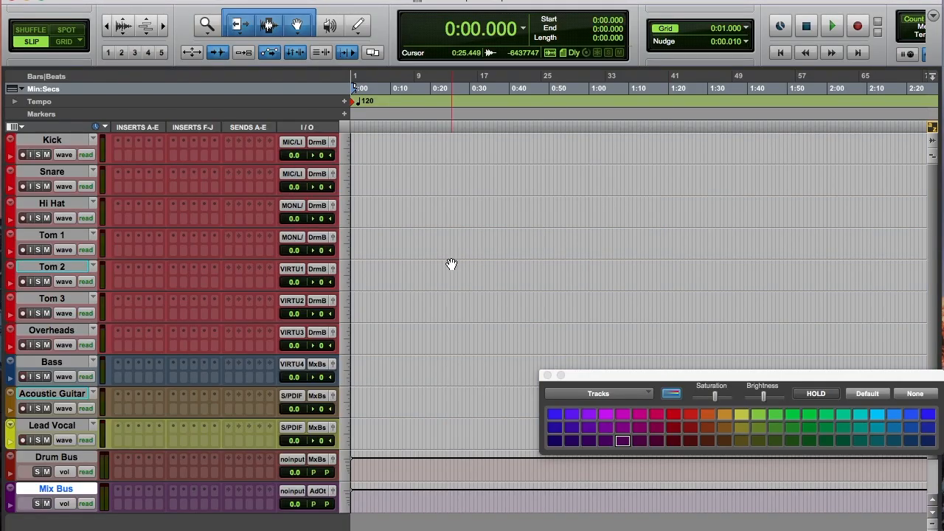
{"action": "mouse_move", "coordinate": [207, 239]}
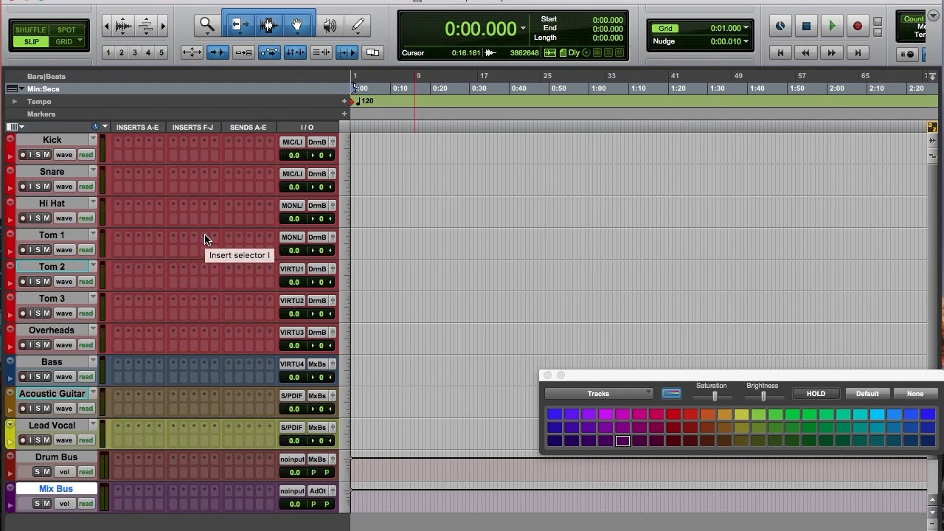